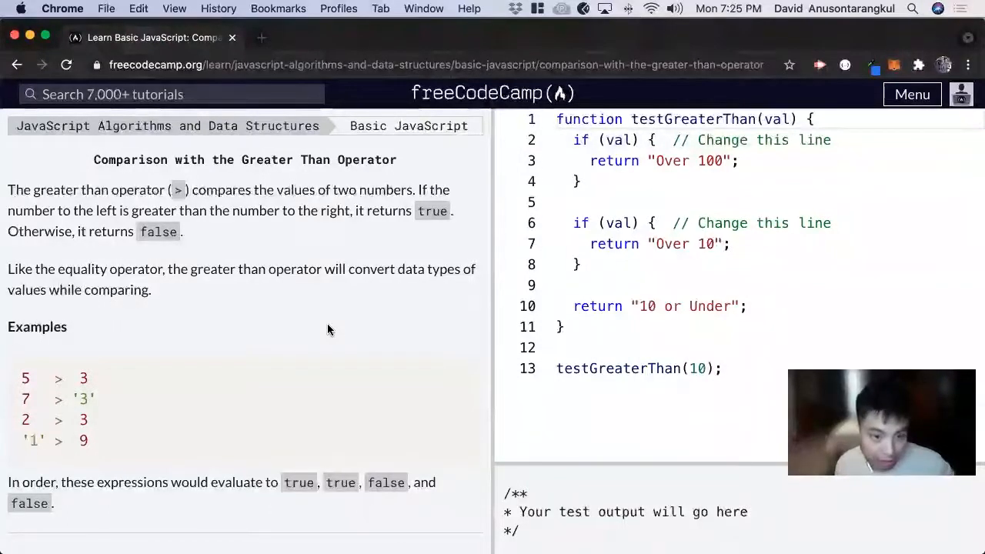
mouse_move(300, 262)
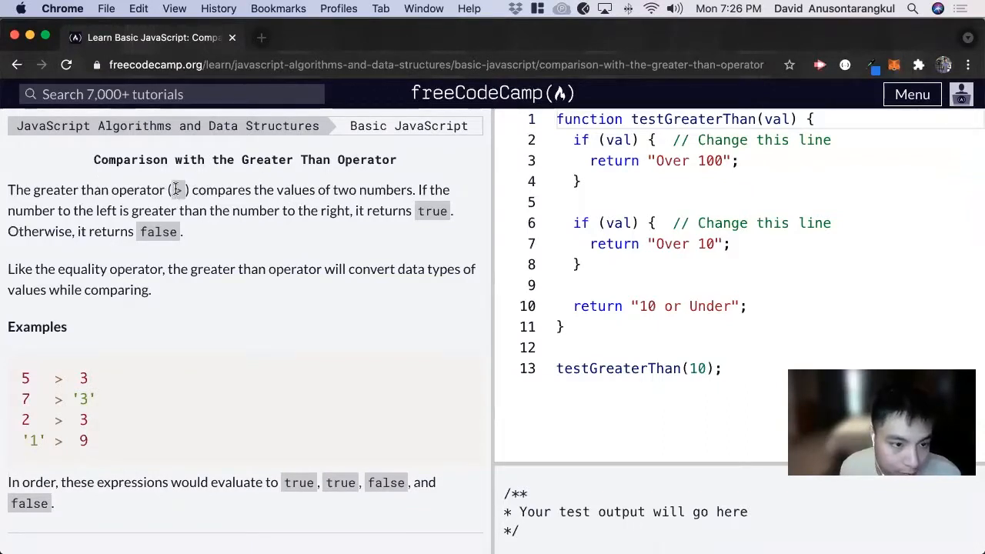
- Scroll the lesson panel down to the instructions about adding the greater than operator
double_click(177, 190)
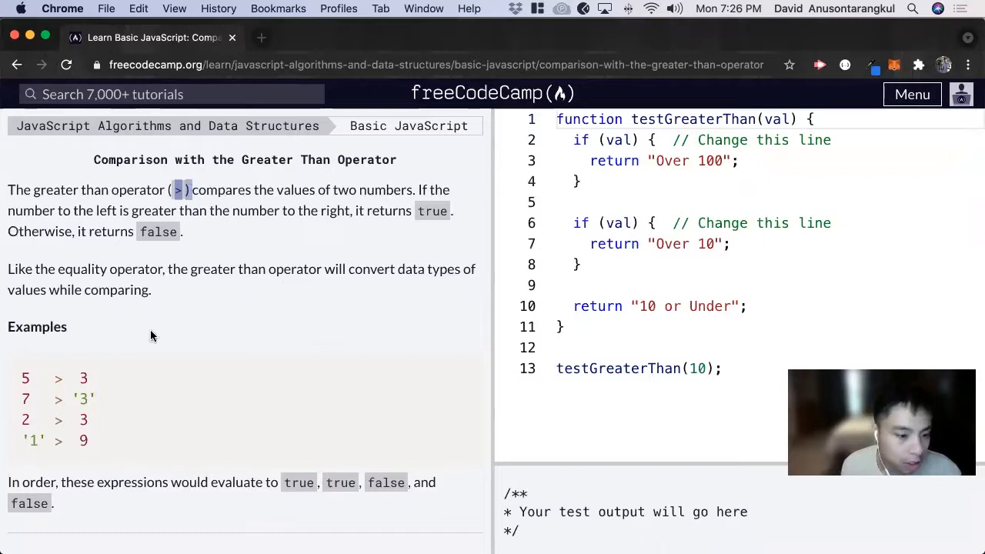
scroll("down", 3)
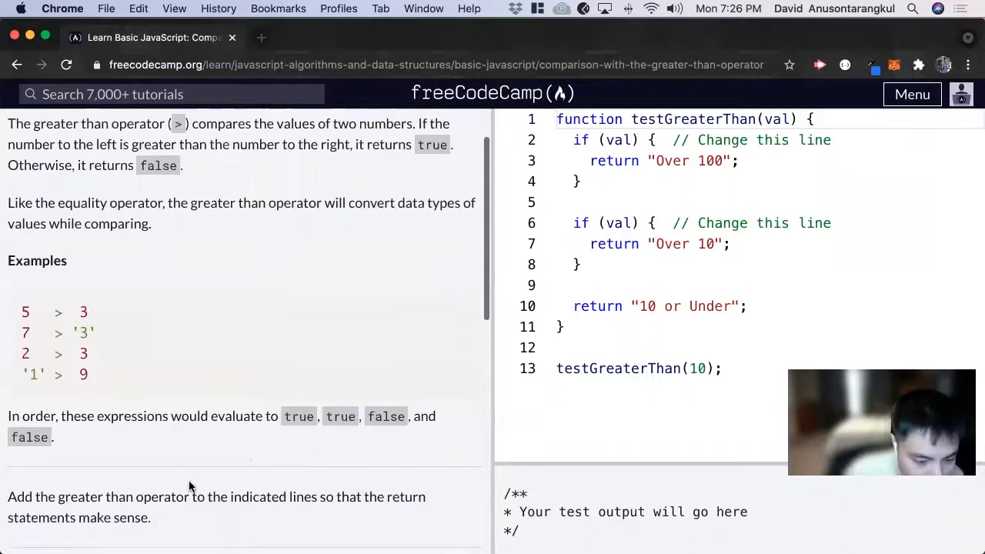
scroll("down", 3)
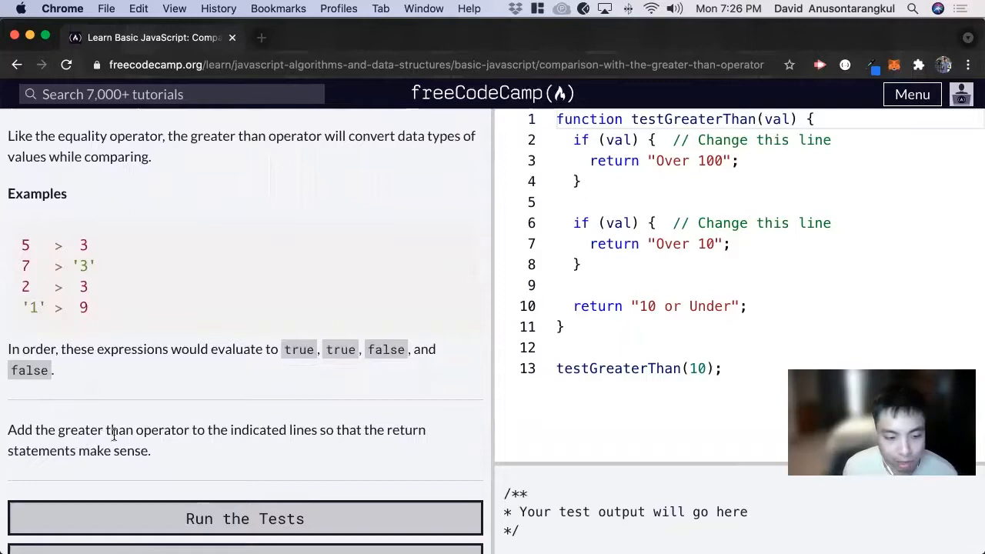
mouse_move(314, 419)
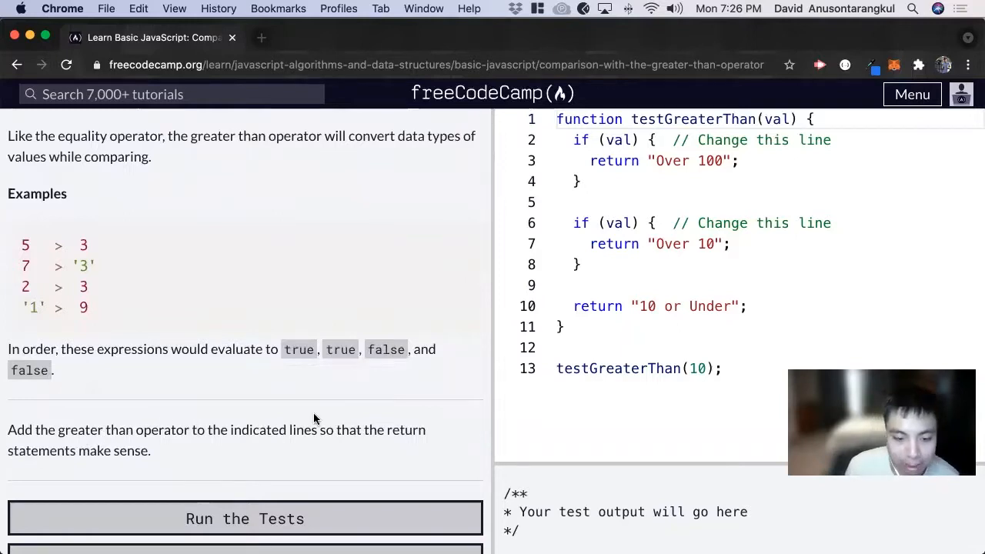
mouse_move(325, 371)
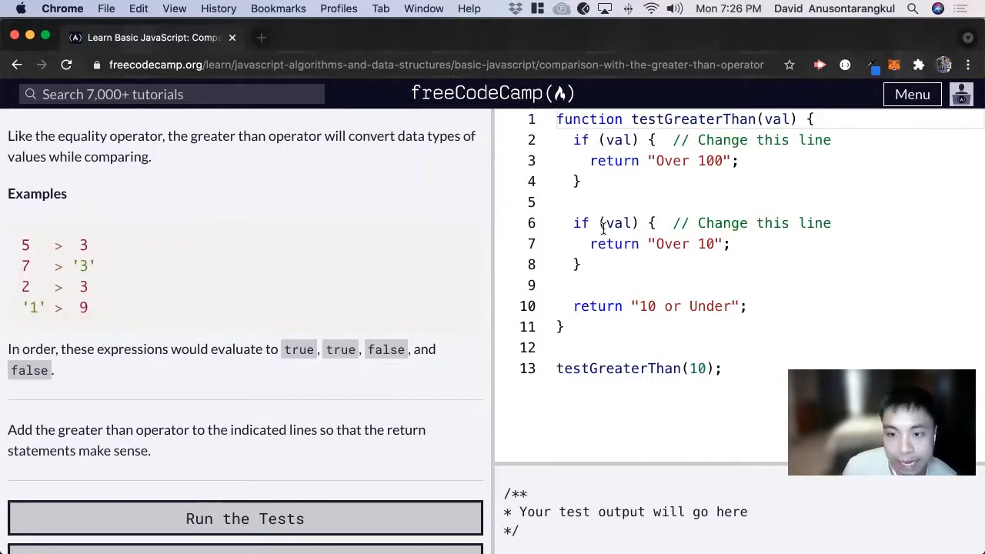
left_click_drag(22, 245, 87, 245)
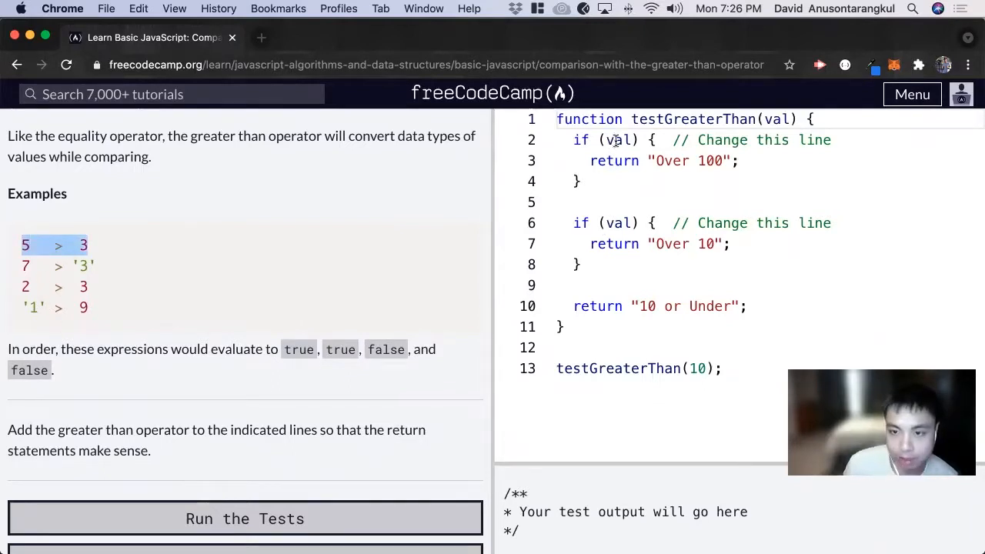
double_click(616, 140)
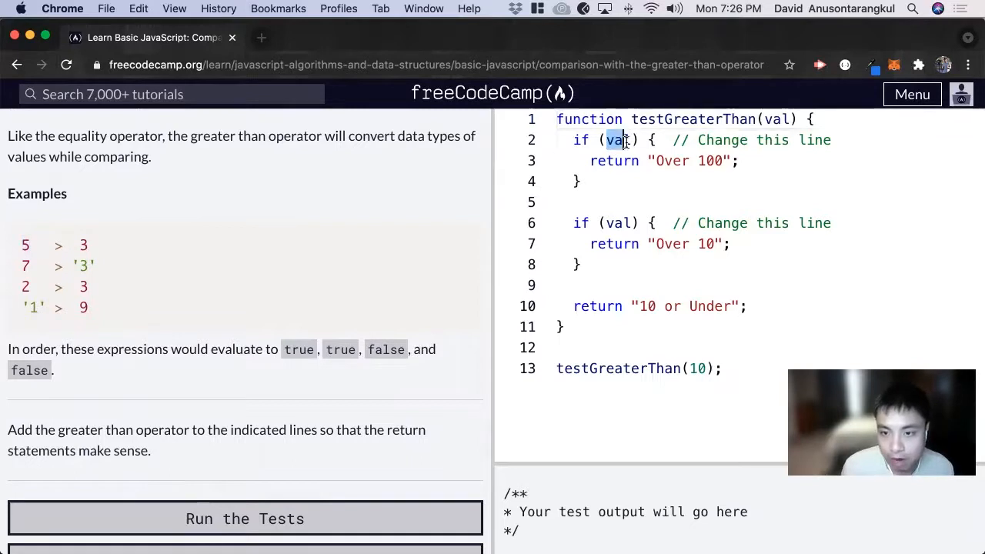
- Complete the first if condition as val > 100
type(">")
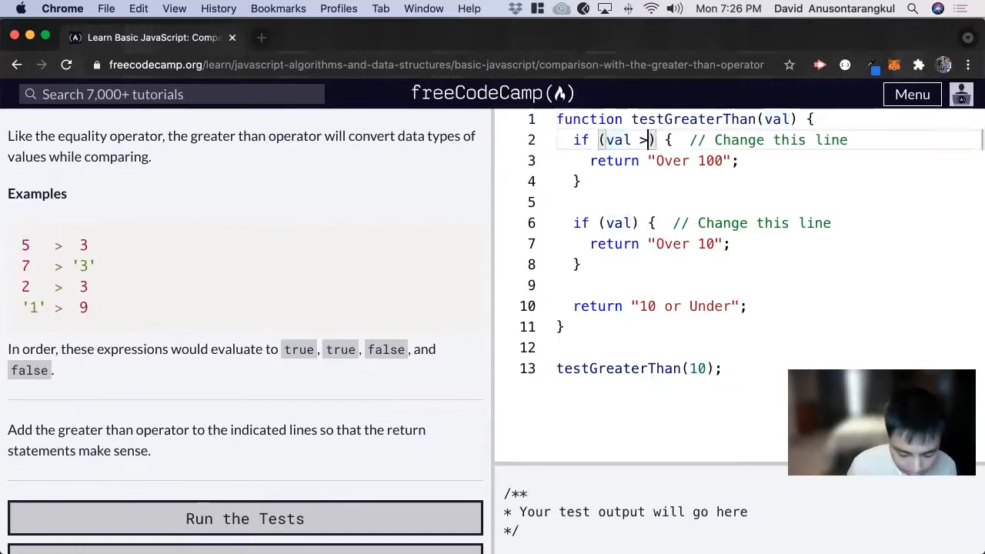
type("100")
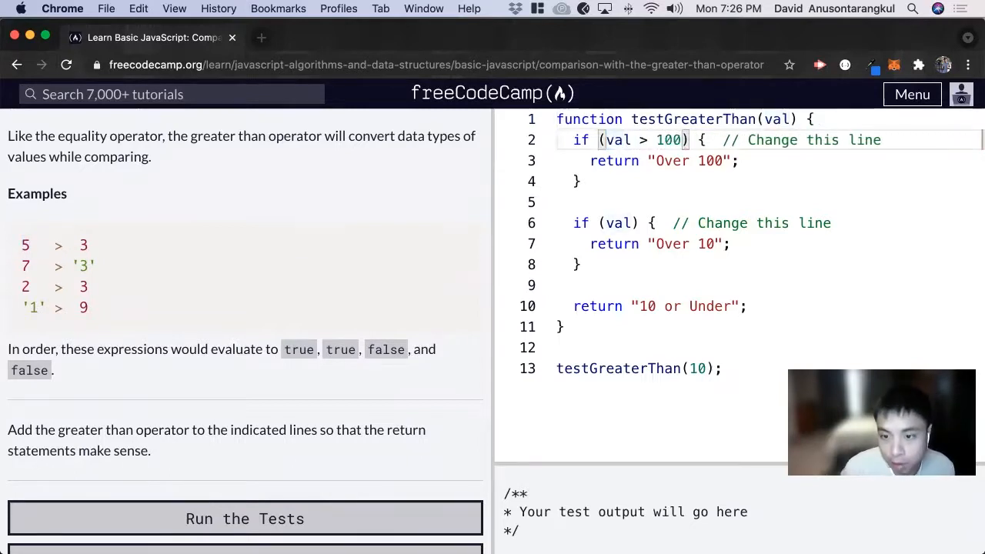